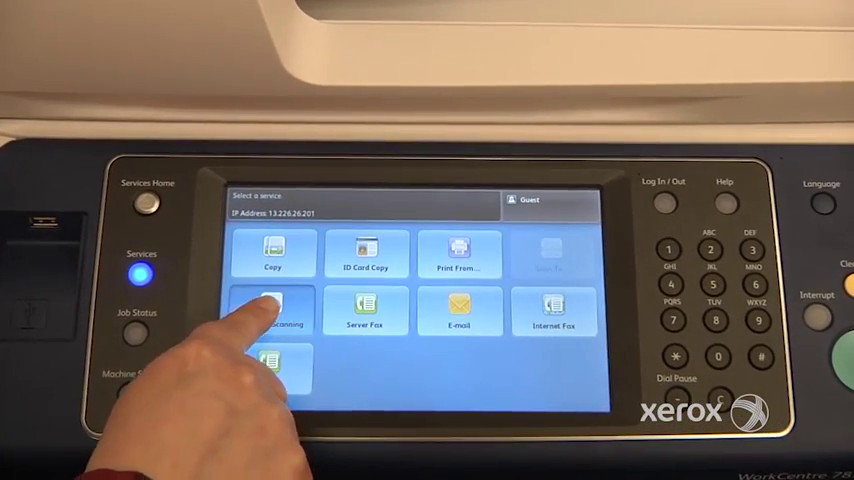
Step: Start the Workflow Scanning service from the Services home
click(272, 312)
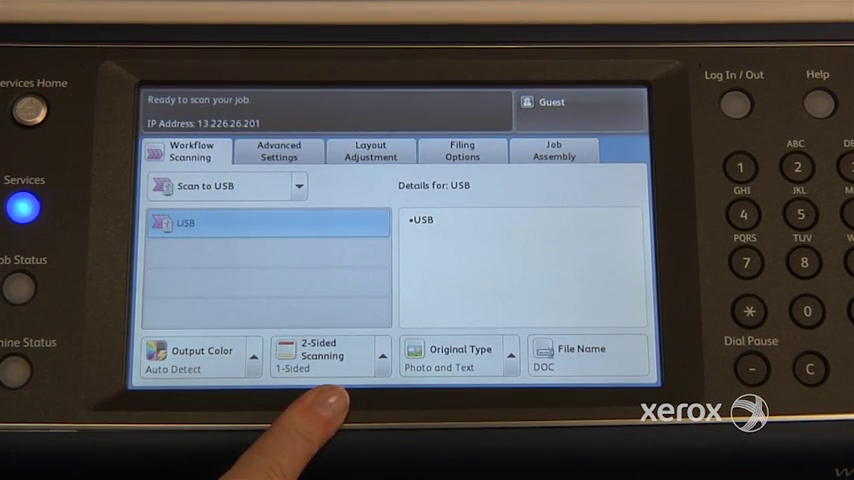
Step: Set 2-Sided Scanning to 2-Sided so both sides of each original are scanned
click(322, 356)
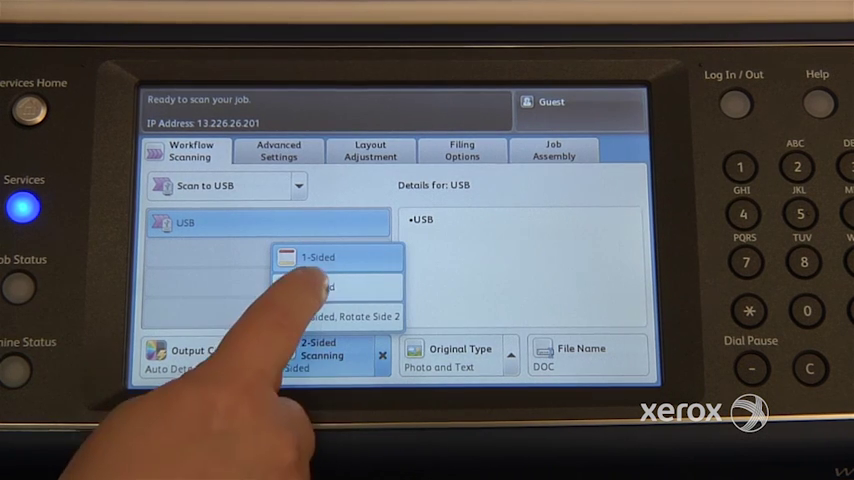
click(320, 288)
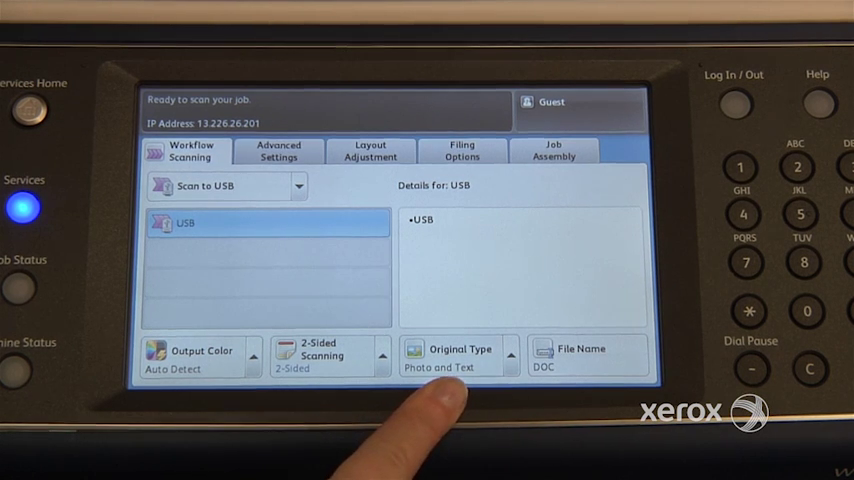
mouse_move(430, 410)
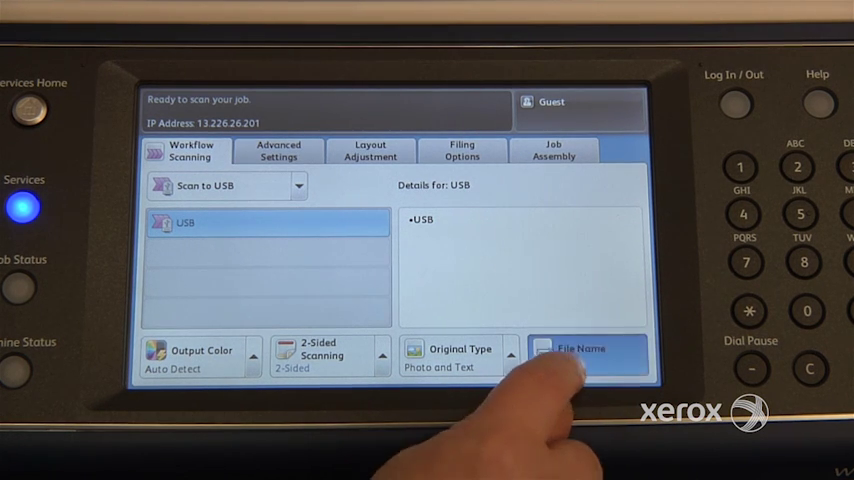
Step: Replace the default DOC file name with a custom name and confirm it
click(584, 356)
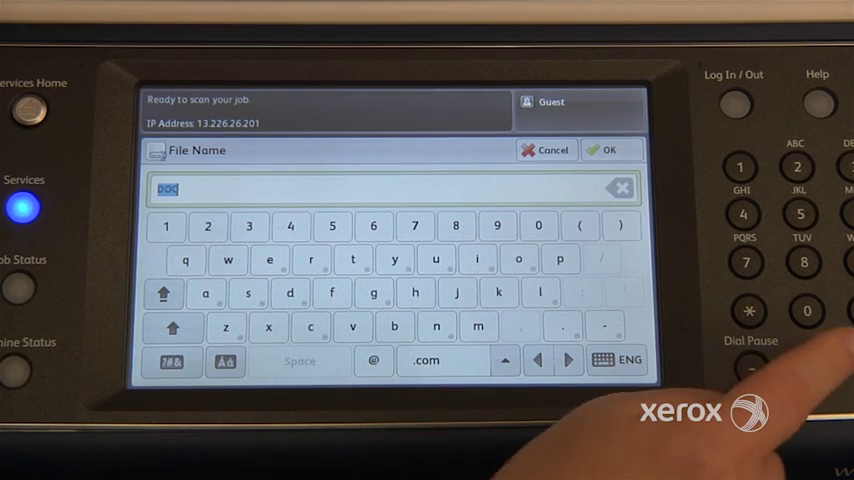
click(618, 188)
text(test)
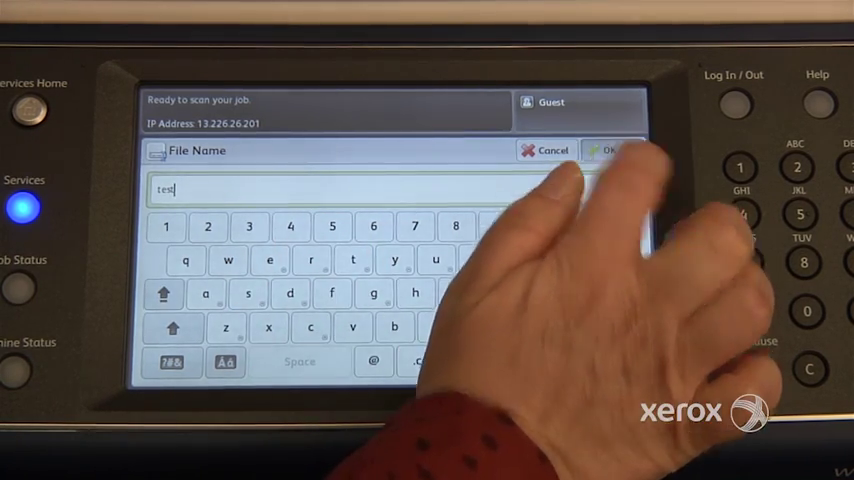
click(608, 150)
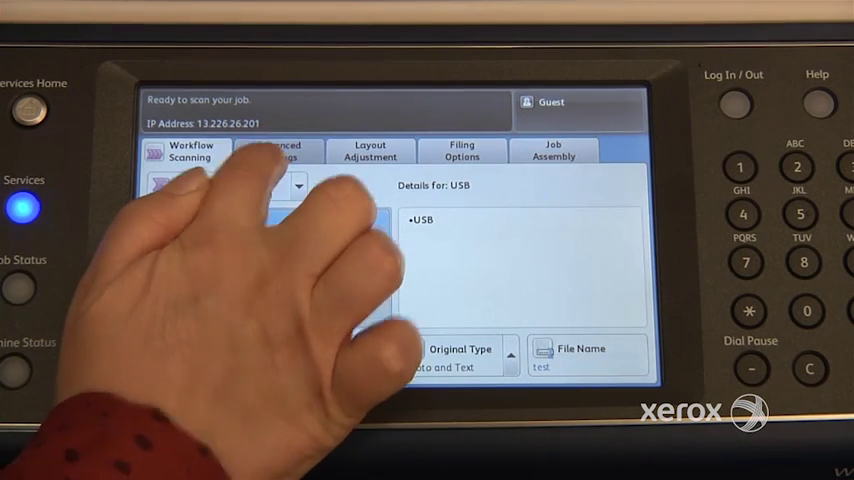
Step: Under Advanced Settings, compare 200 and 600 dpi and confirm 300 dpi resolution
click(278, 150)
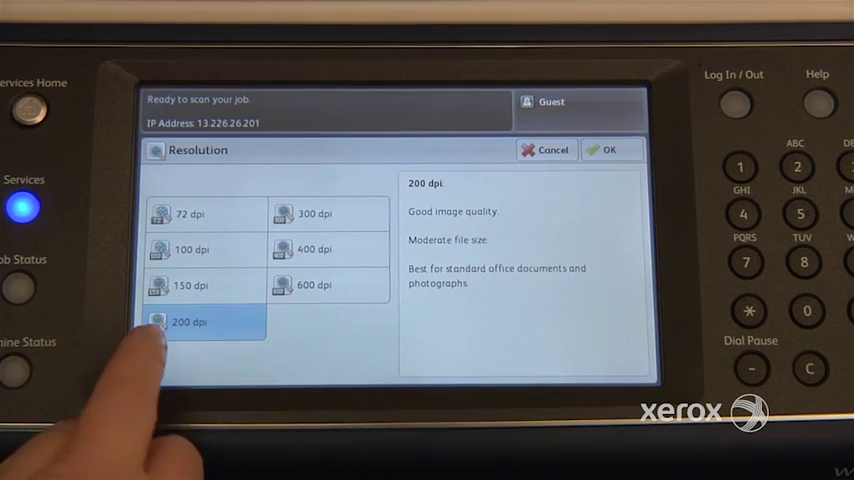
click(316, 212)
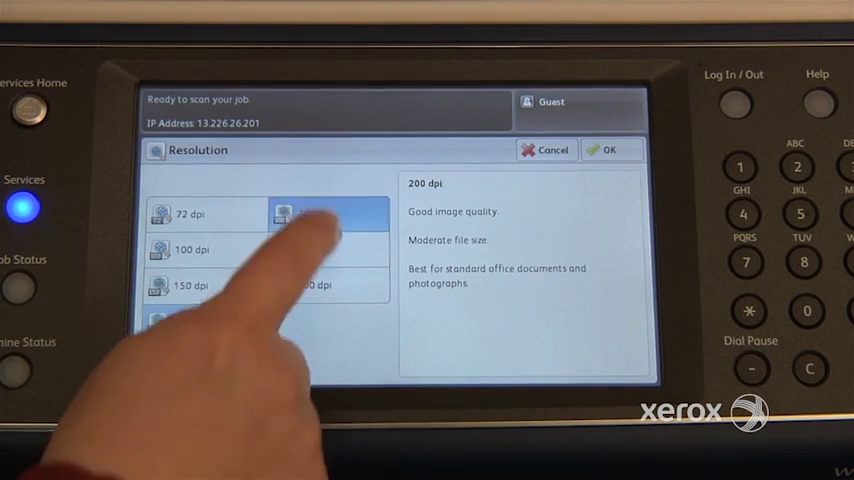
click(328, 212)
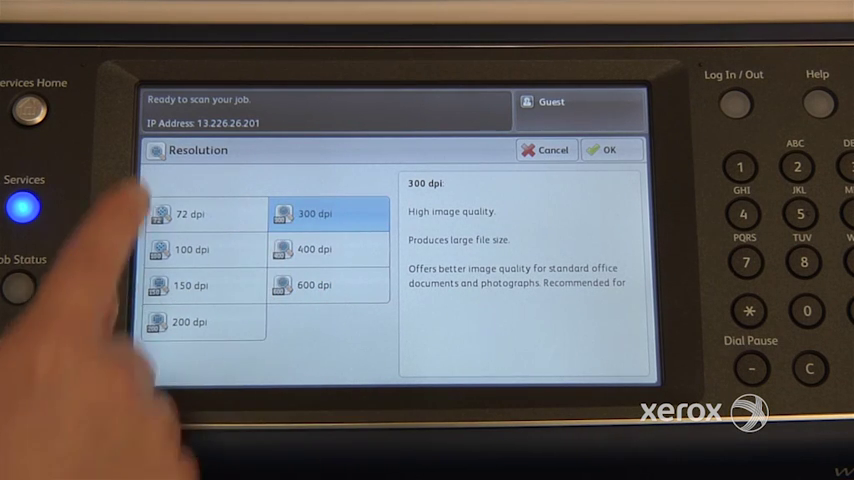
click(312, 284)
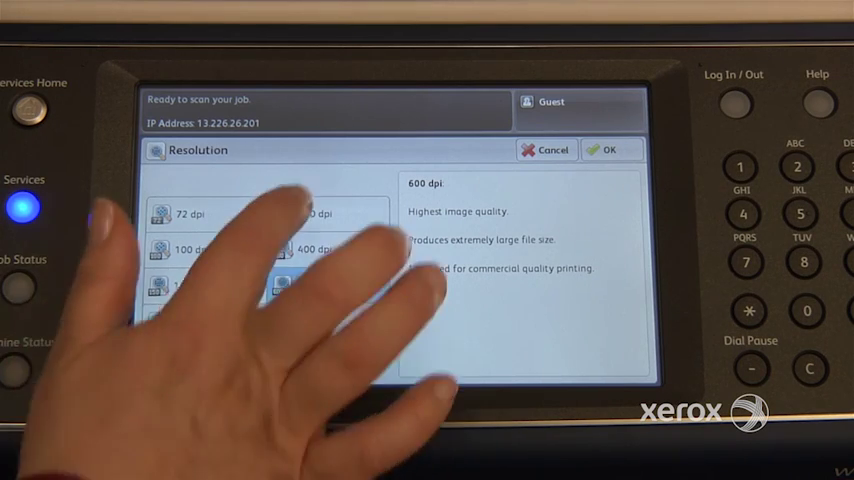
click(608, 148)
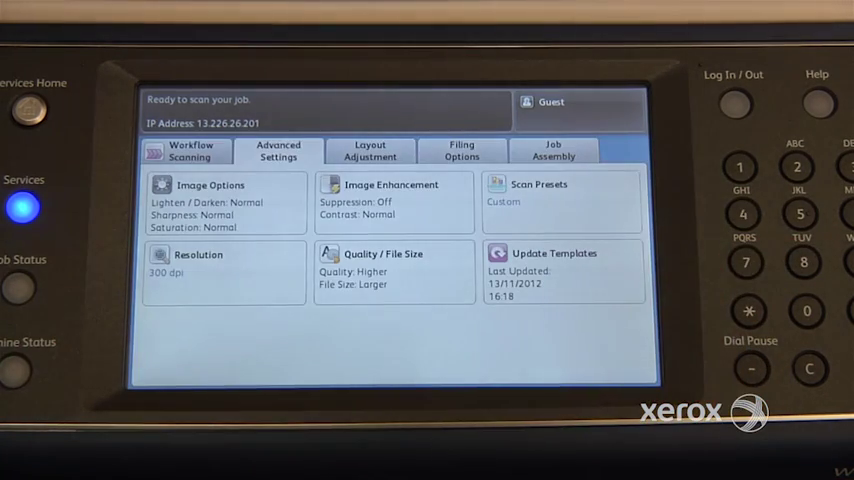
Step: Under Layout Adjustment, set Original Size to Mixed Size Originals
click(370, 150)
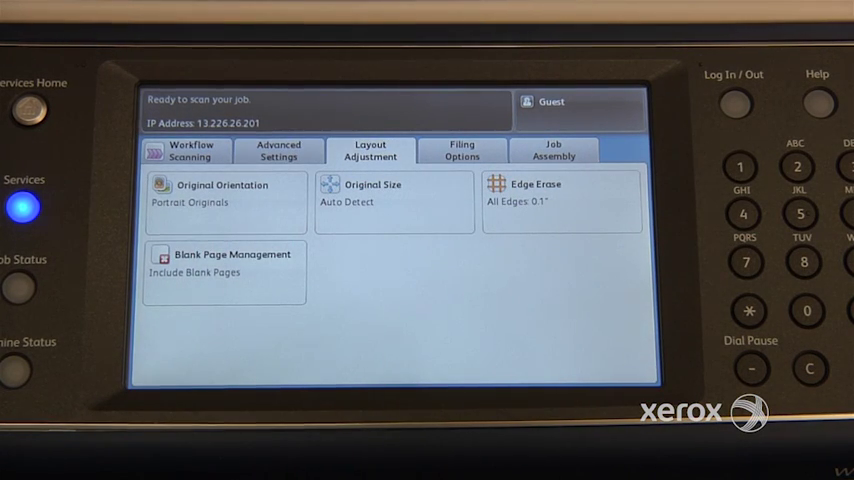
click(392, 192)
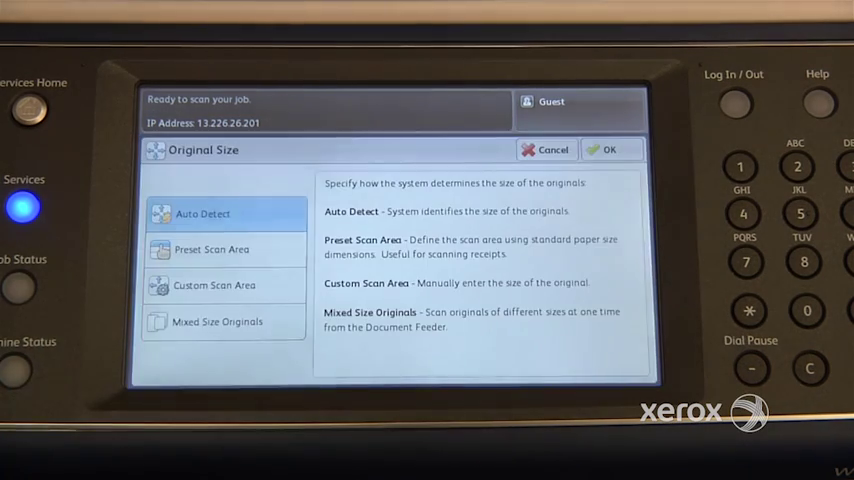
click(216, 320)
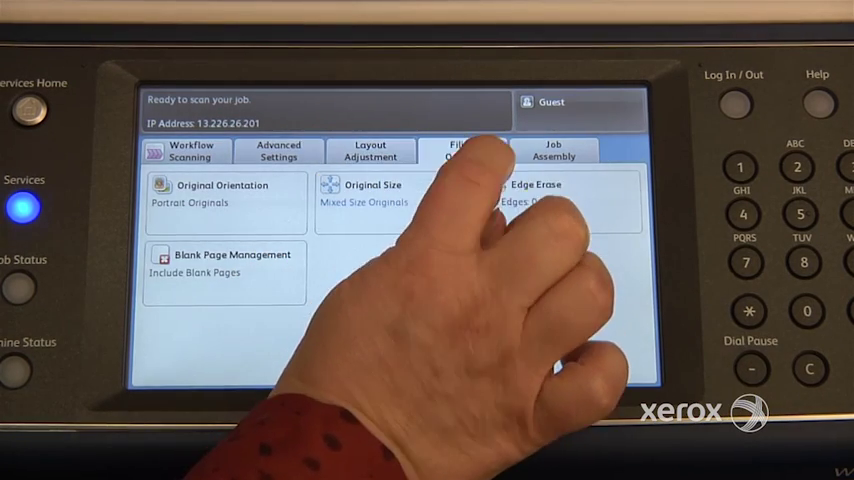
Step: In Filing Options File Format, try 1 File per Page, return to Multi-Page and bring up the searchable text choices
click(462, 150)
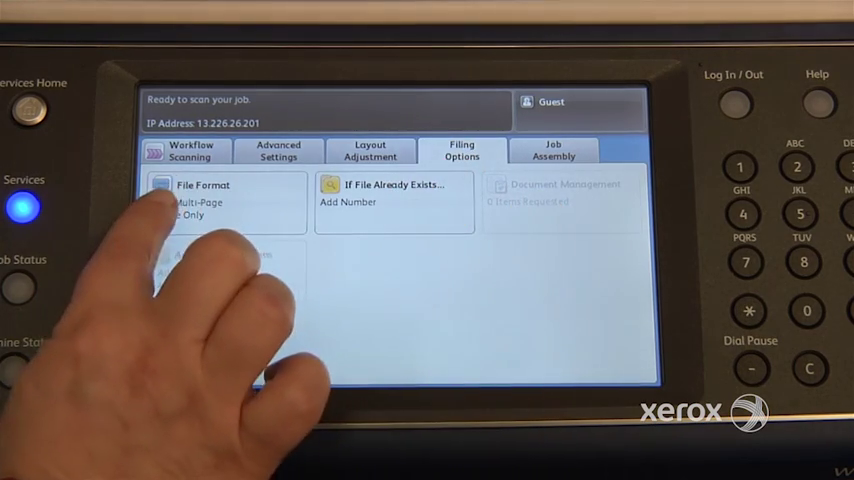
click(204, 196)
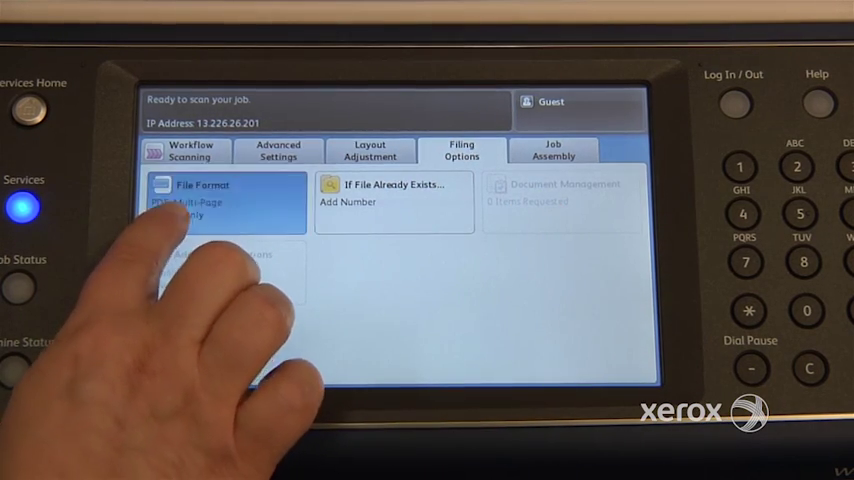
click(204, 196)
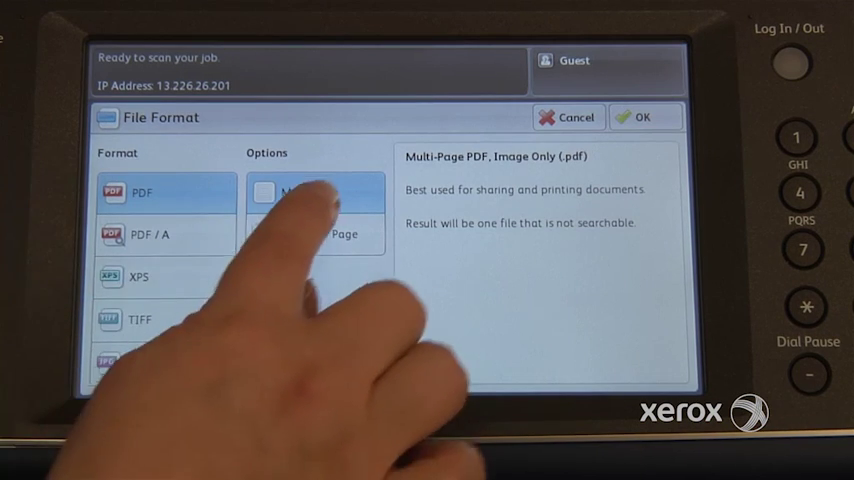
click(316, 234)
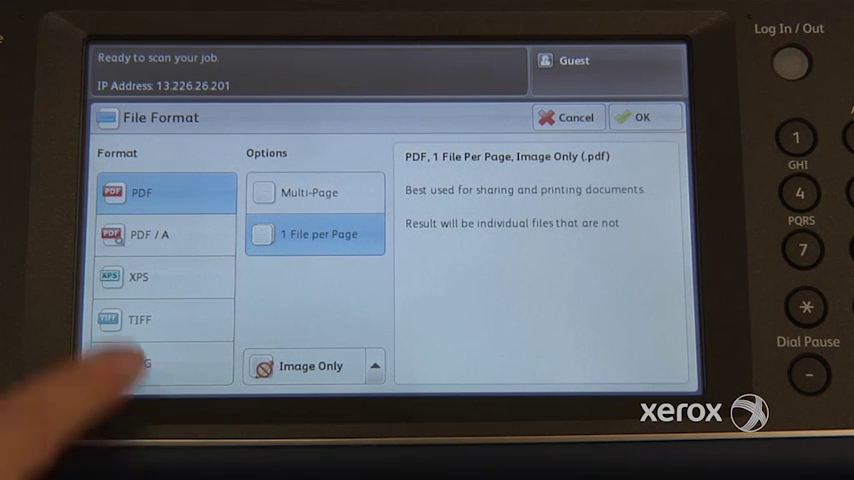
click(308, 192)
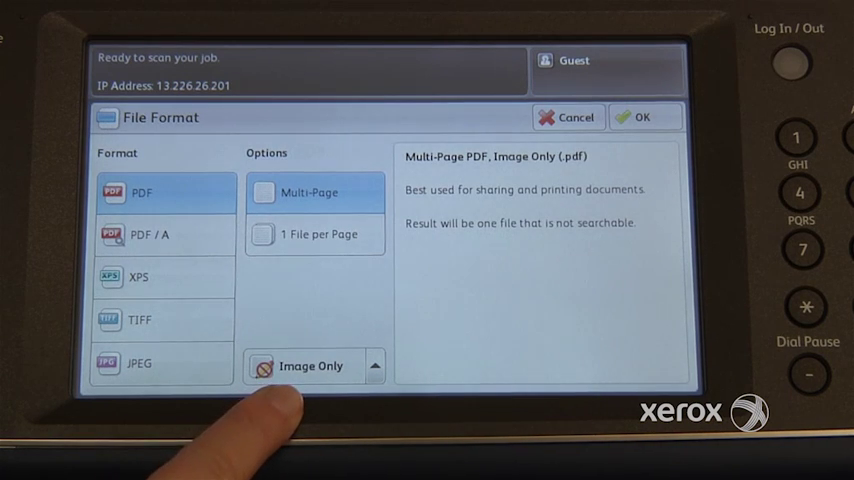
click(376, 364)
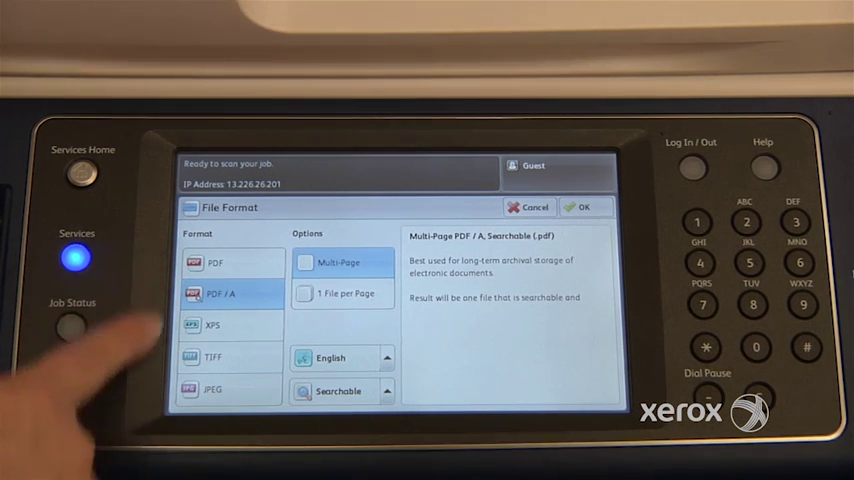
Step: Preview JPEG, return to PDF, cancel so the format stays PDF Multi-Page Image Only, then view Job Assembly
click(216, 356)
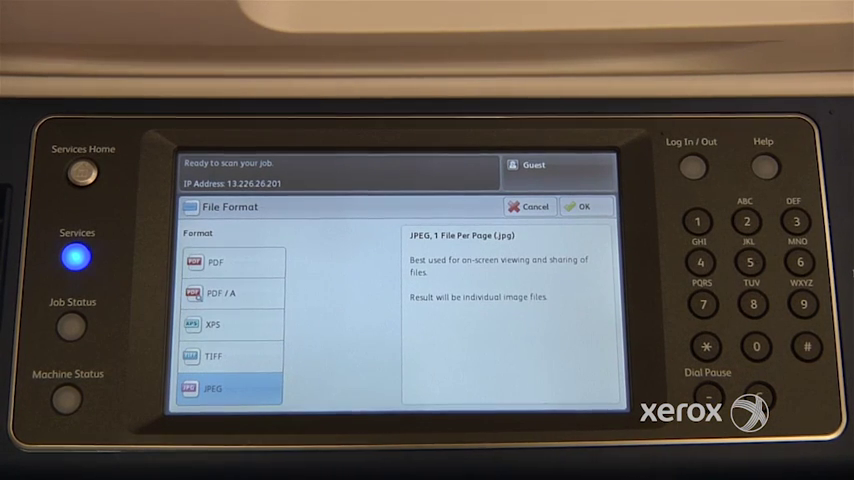
click(216, 260)
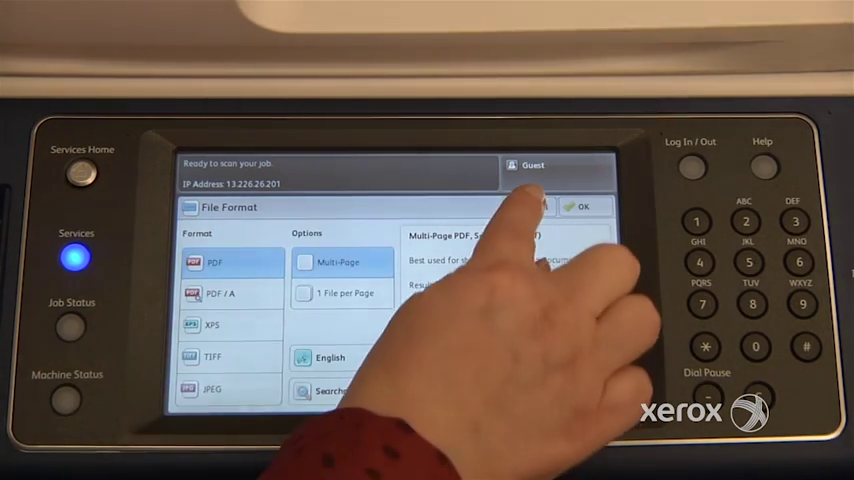
click(584, 206)
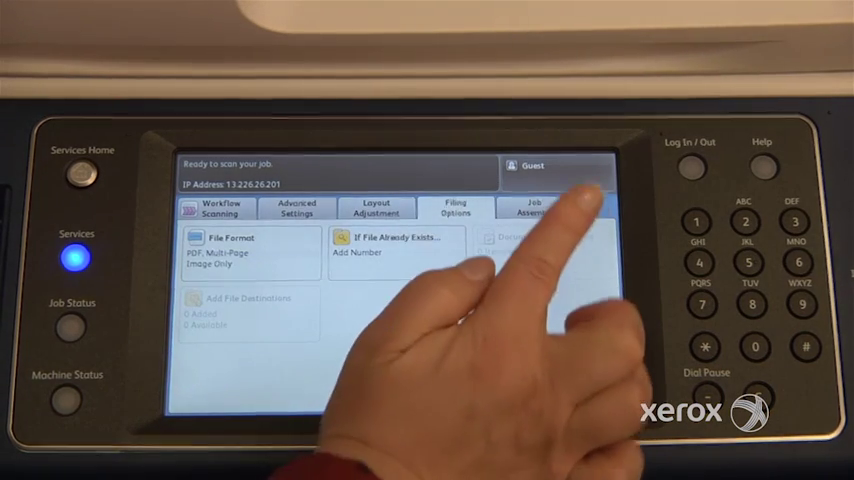
click(536, 208)
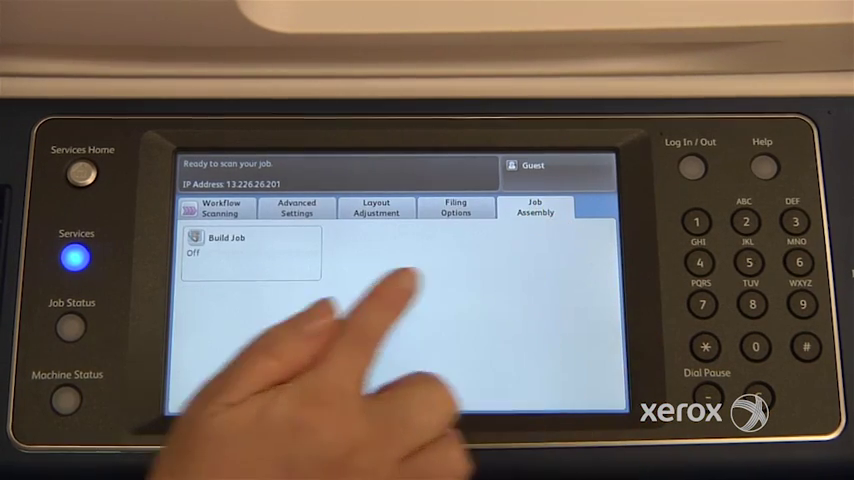